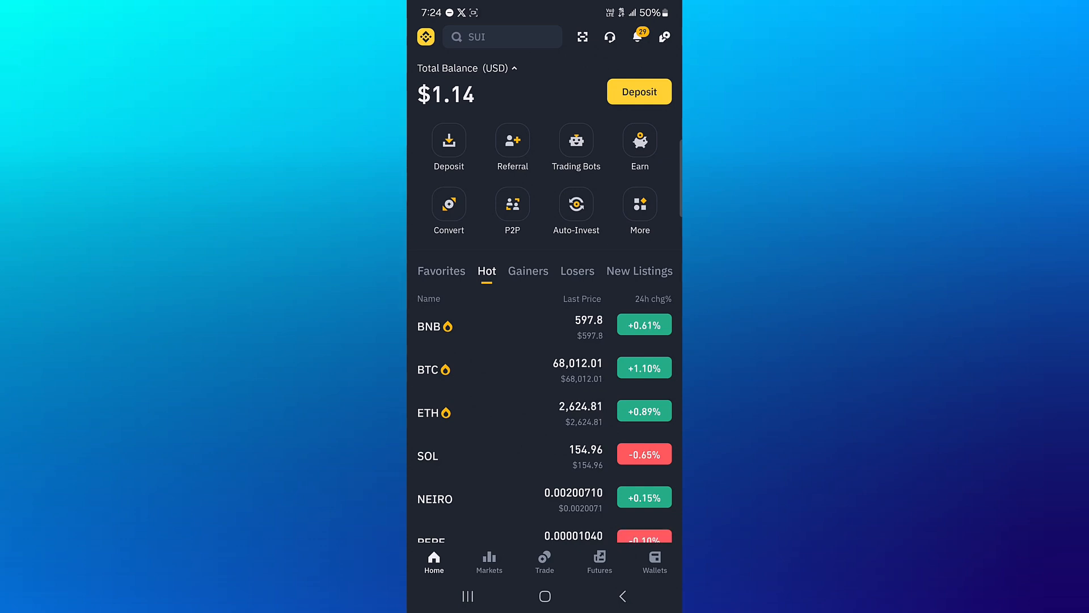
Step: Open Binance's Withdraw sheet showing Send via Crypto Network and Send via Email/Phone/ID
click(654, 561)
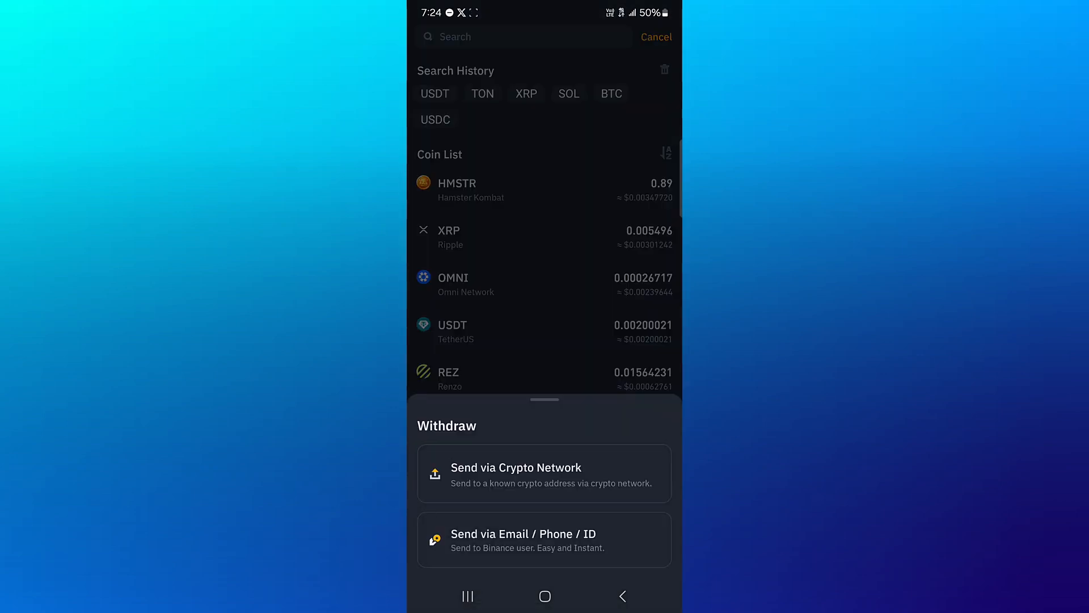
Step: Choose Send via Crypto Network for USDT and bring up the Choose Network list
click(544, 473)
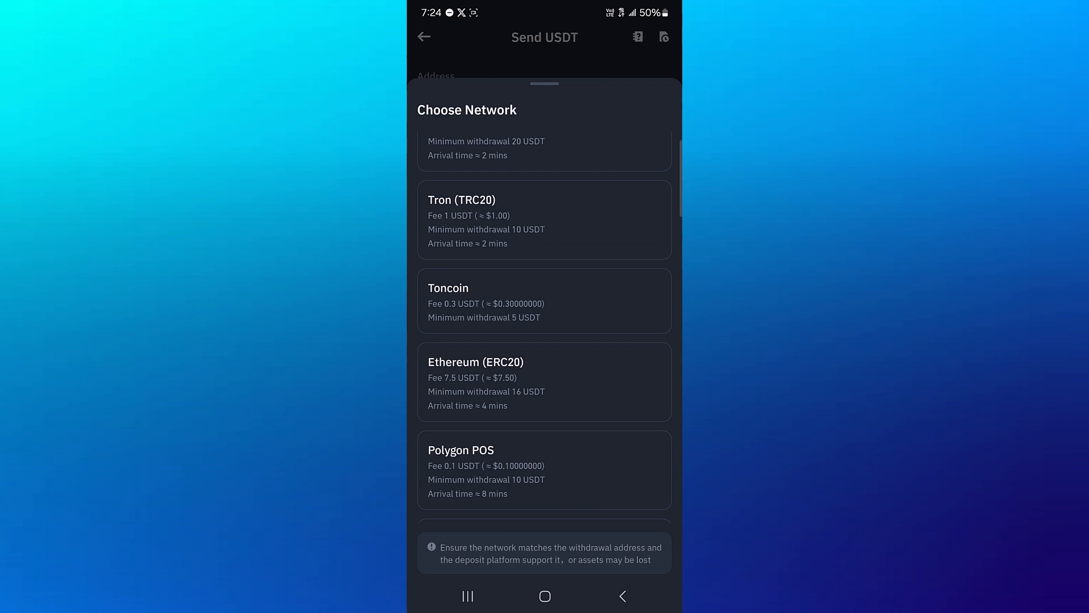
Step: Scroll the USDT Choose Network list down through to EOS
scroll(down, 3)
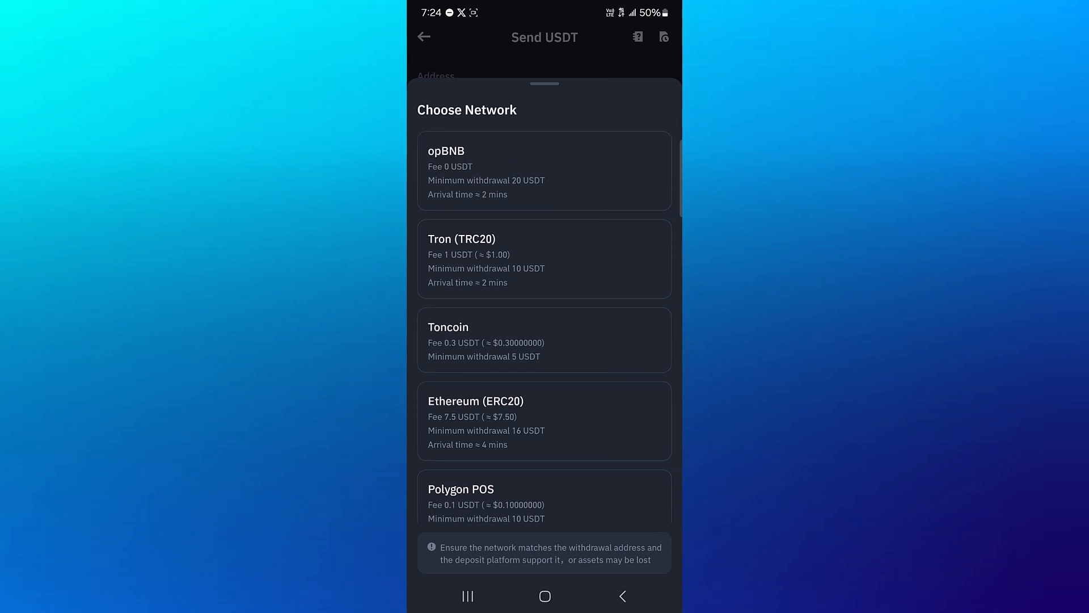
scroll(down, 3)
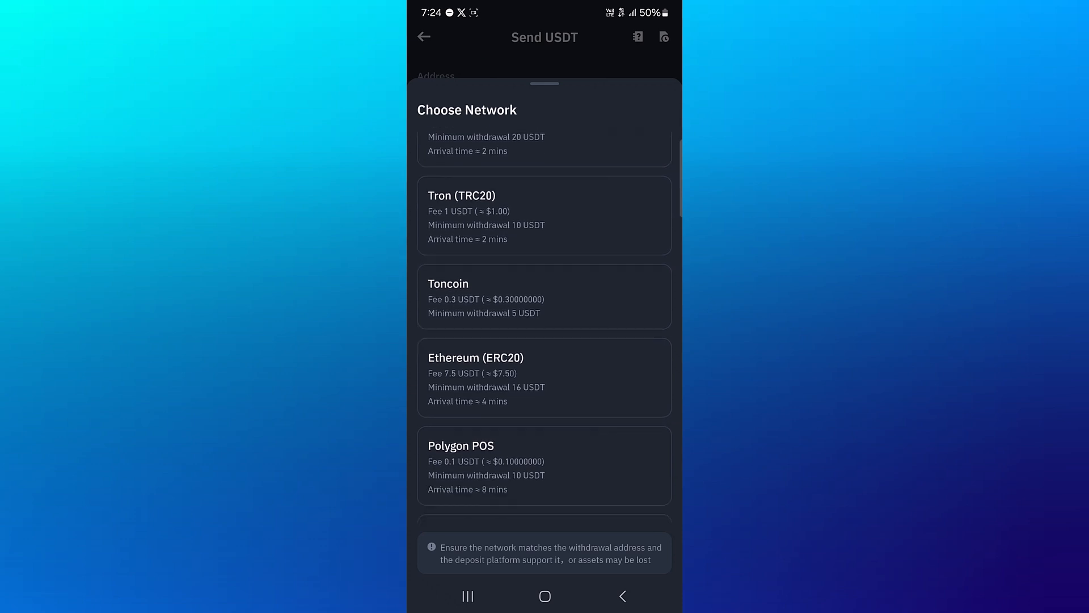
scroll(down, 3)
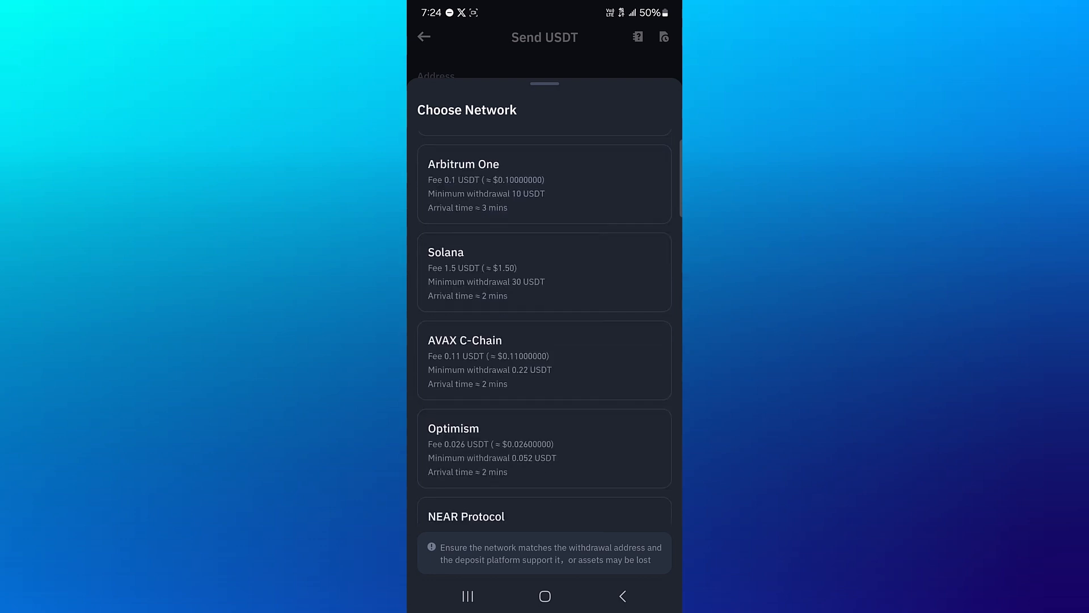
scroll(down, 3)
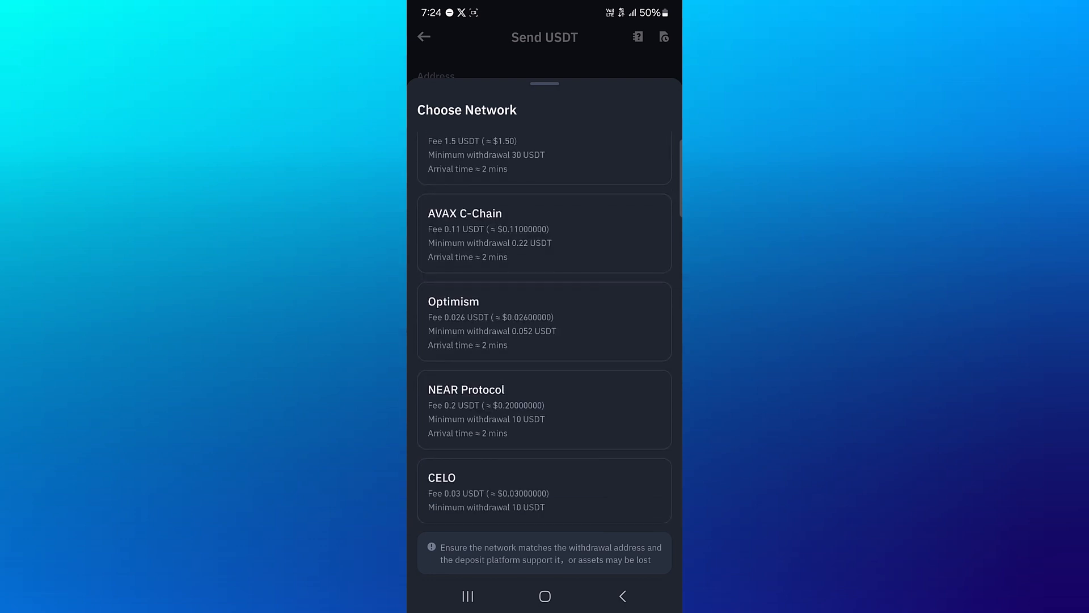
scroll(down, 3)
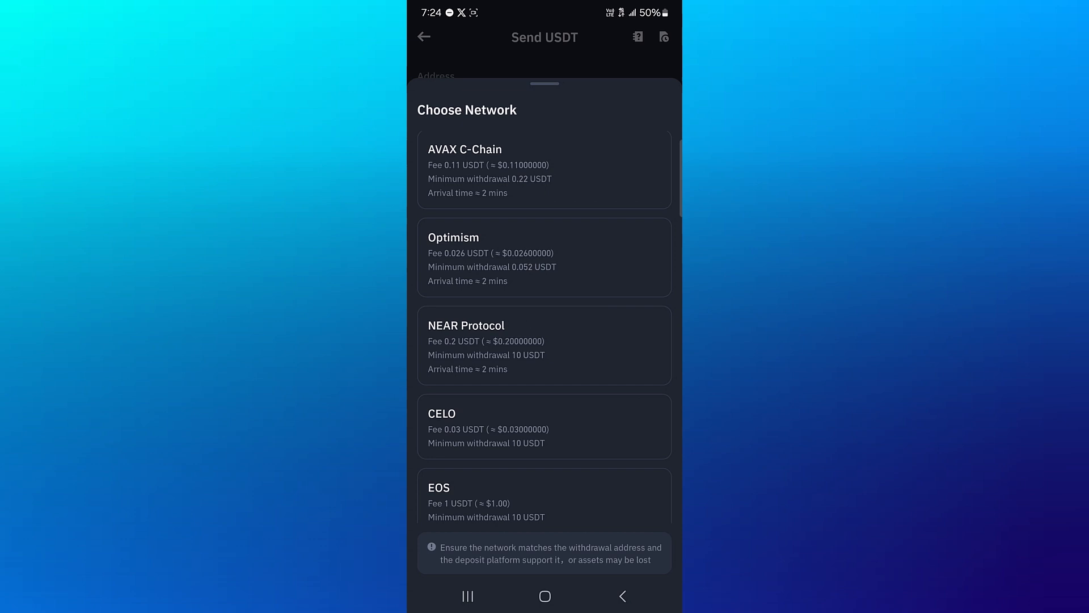
scroll(down, 3)
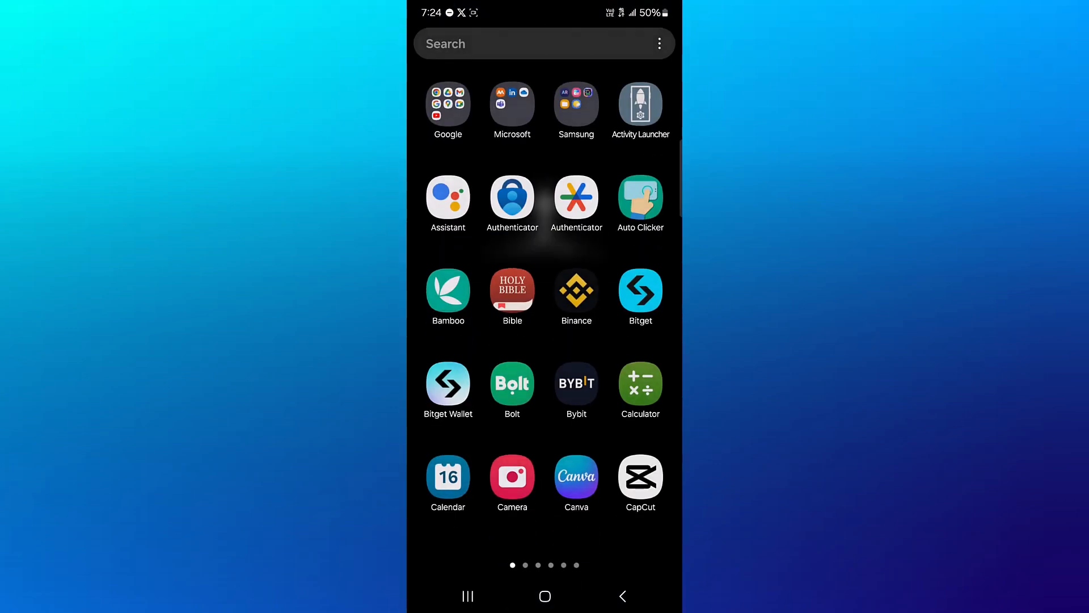
Step: Open Bybit, start a deposit and pick USDT to reach Choose a Chain Type
click(576, 384)
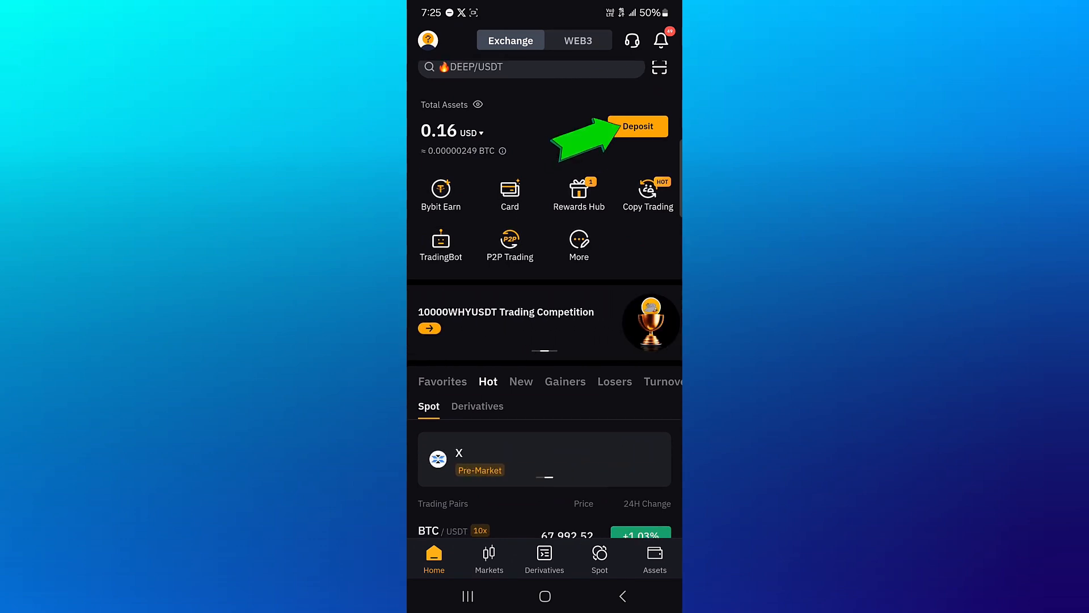
click(637, 125)
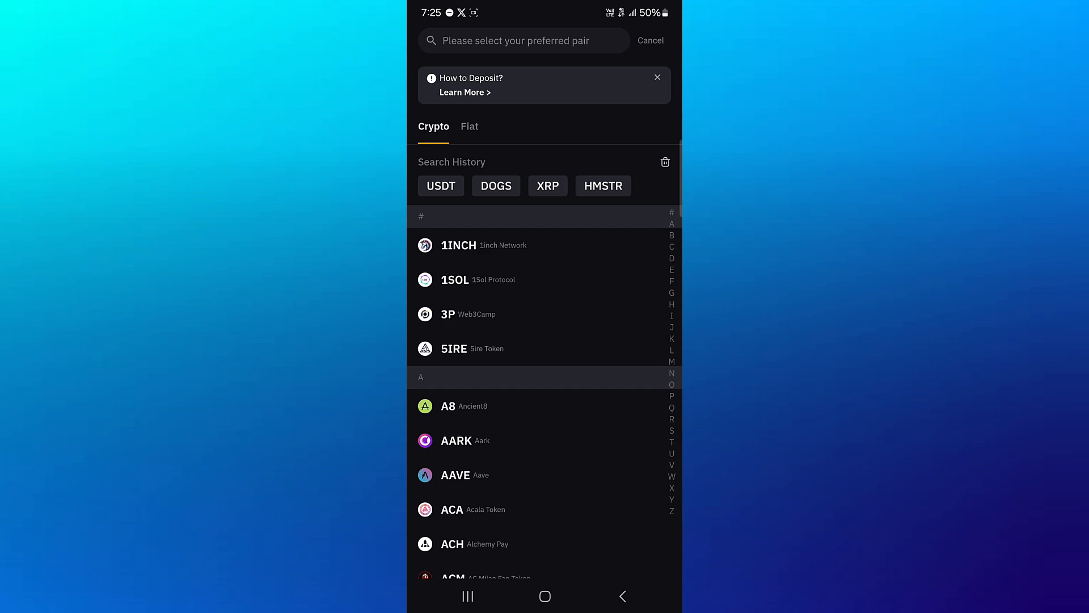
click(440, 185)
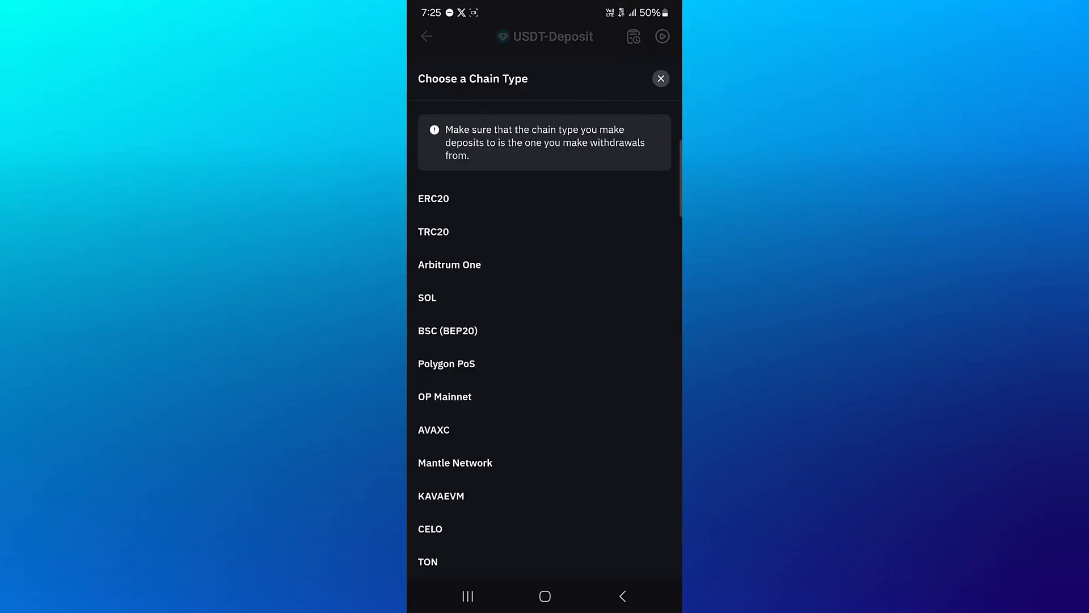
Step: Select the TON chain and copy the USDT deposit wallet address
click(427, 560)
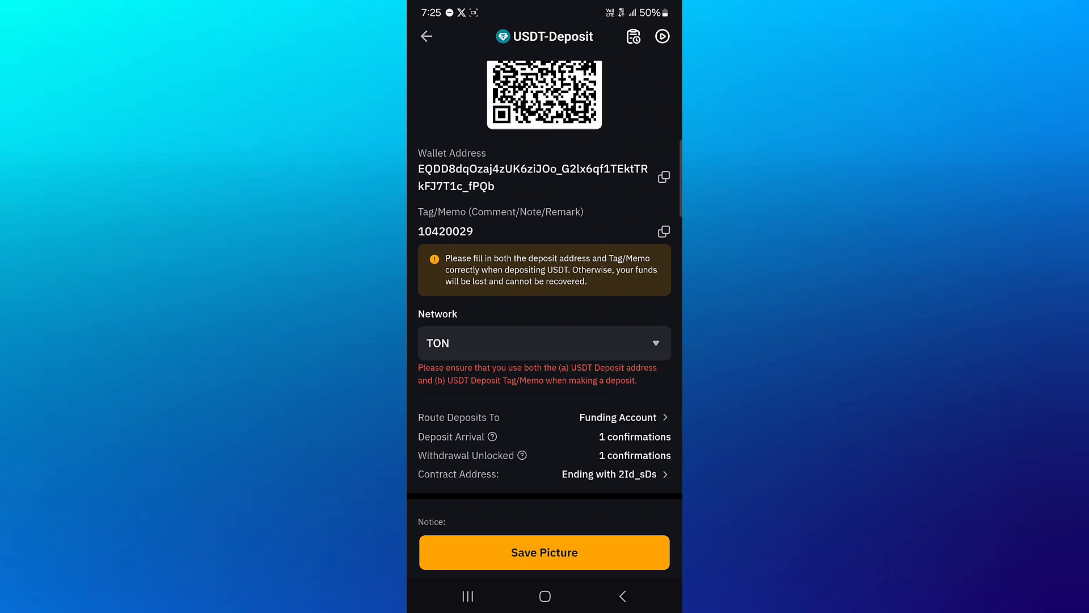
click(663, 176)
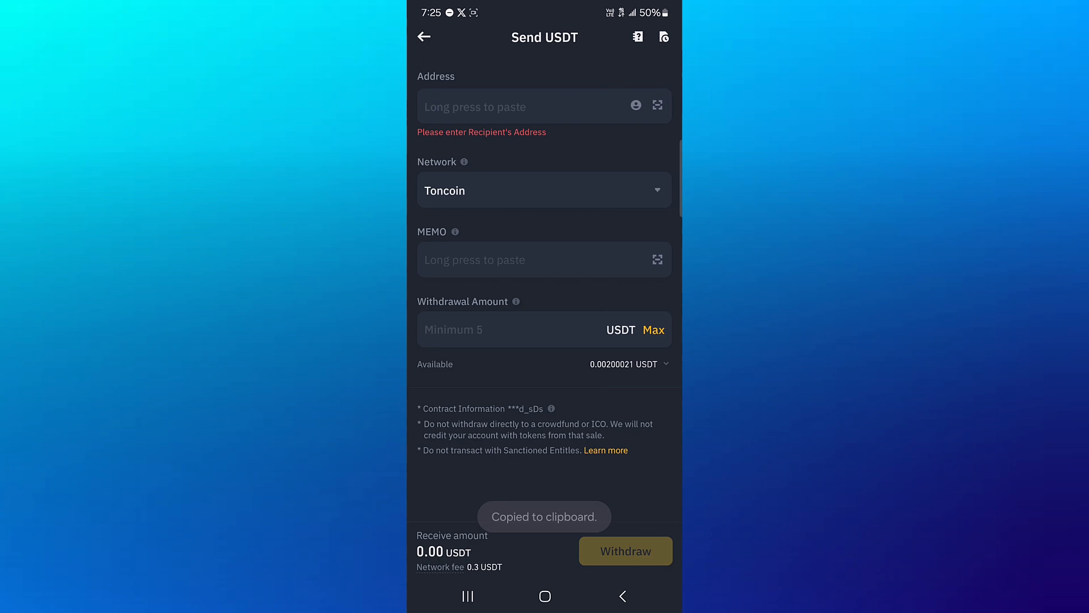
Step: Return to Bybit through the recent apps switcher
click(466, 597)
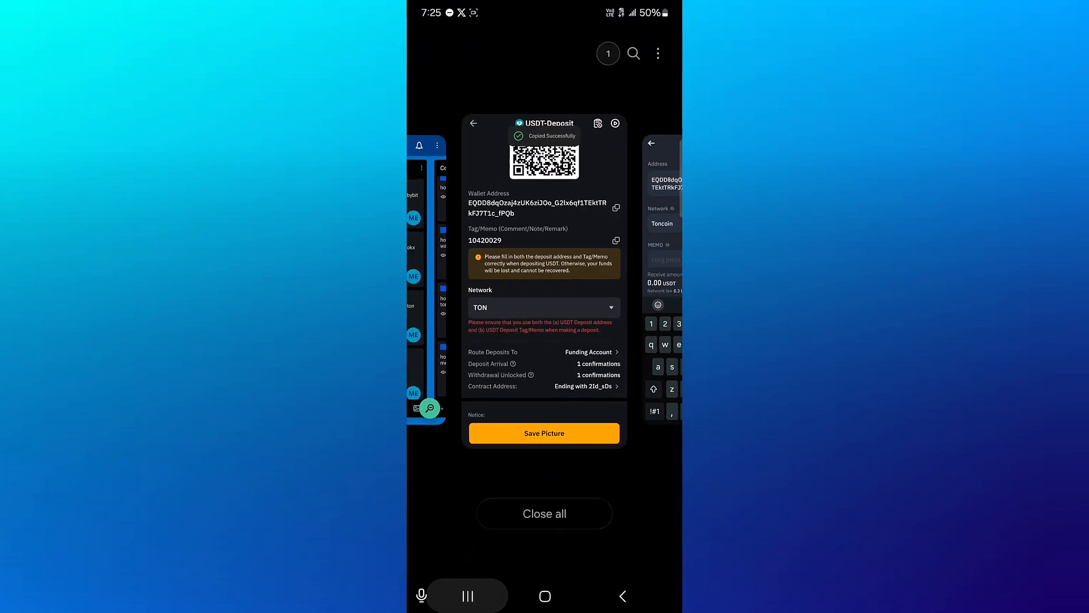